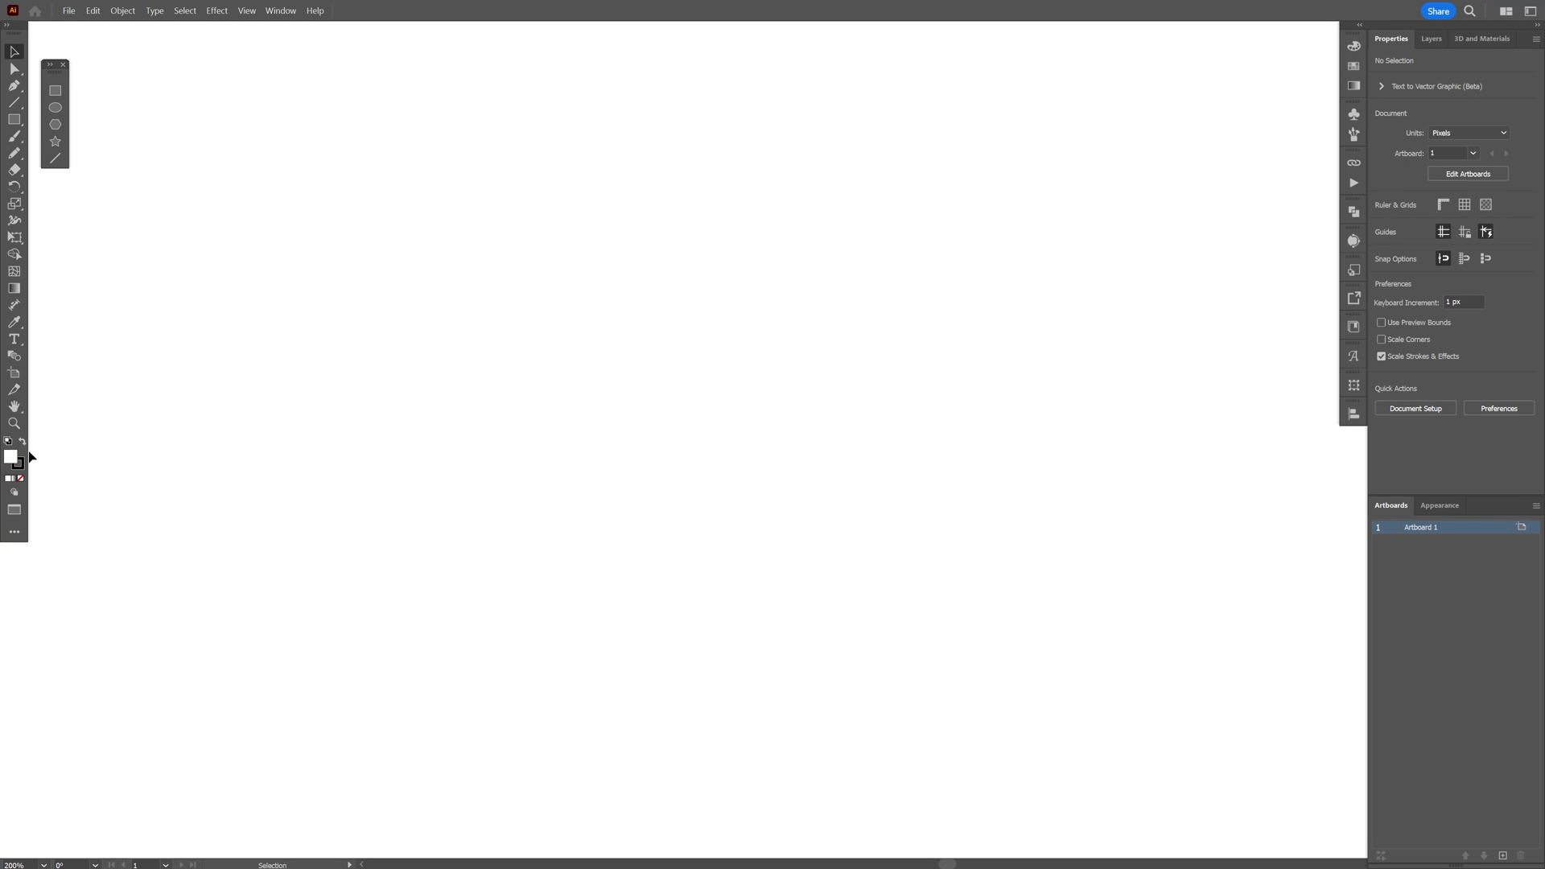
Set the fill to None and the stroke to black.
click(18, 479)
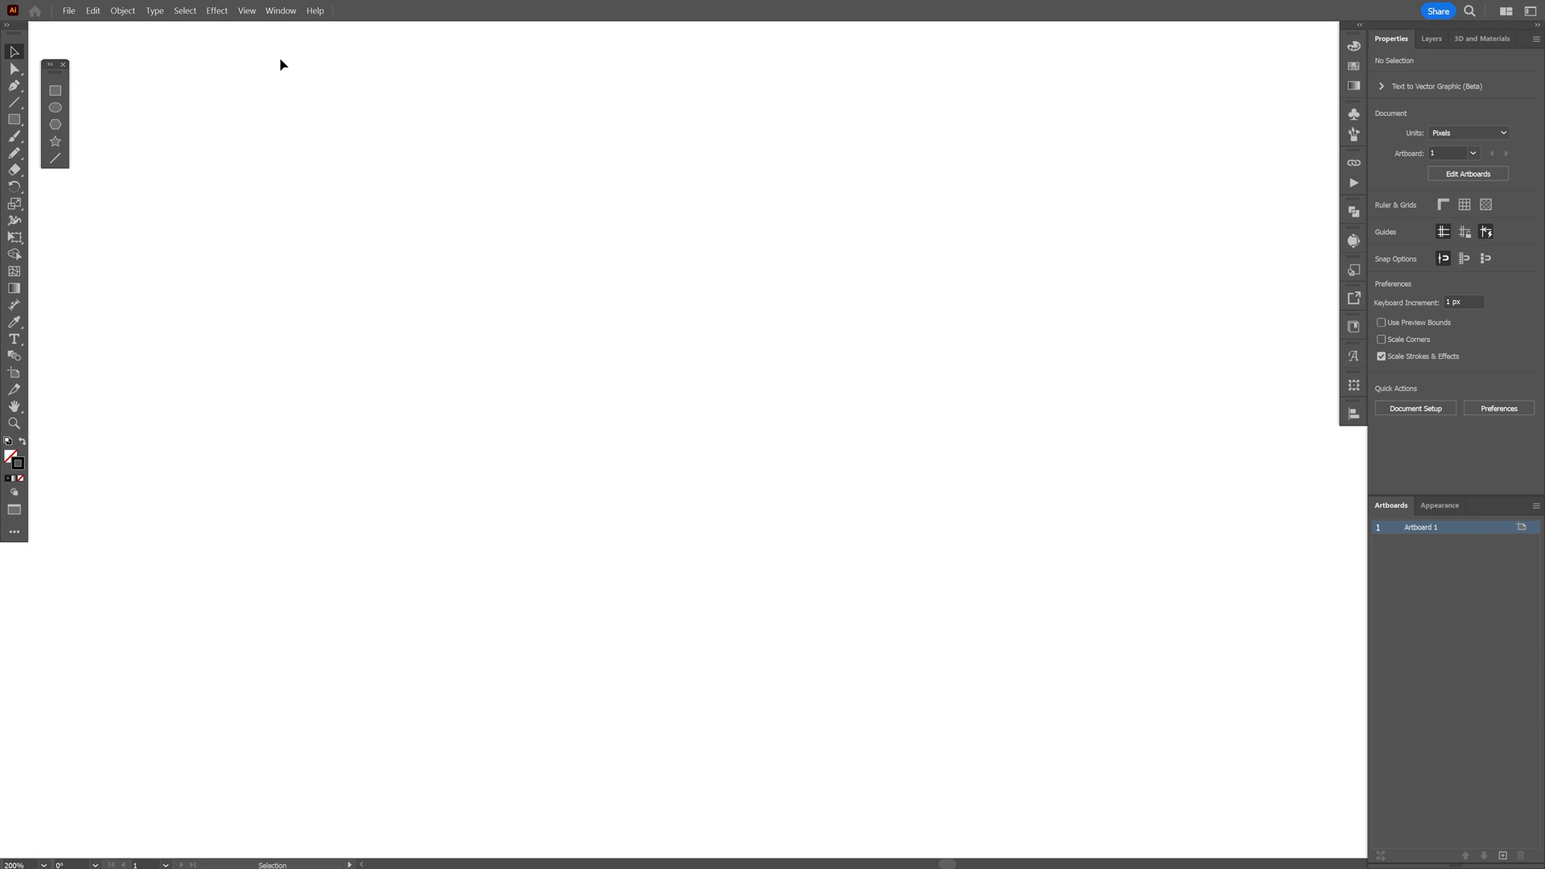
Draw a vertical line down from near the top centre of the artboard with the Line Segment Tool.
click(58, 158)
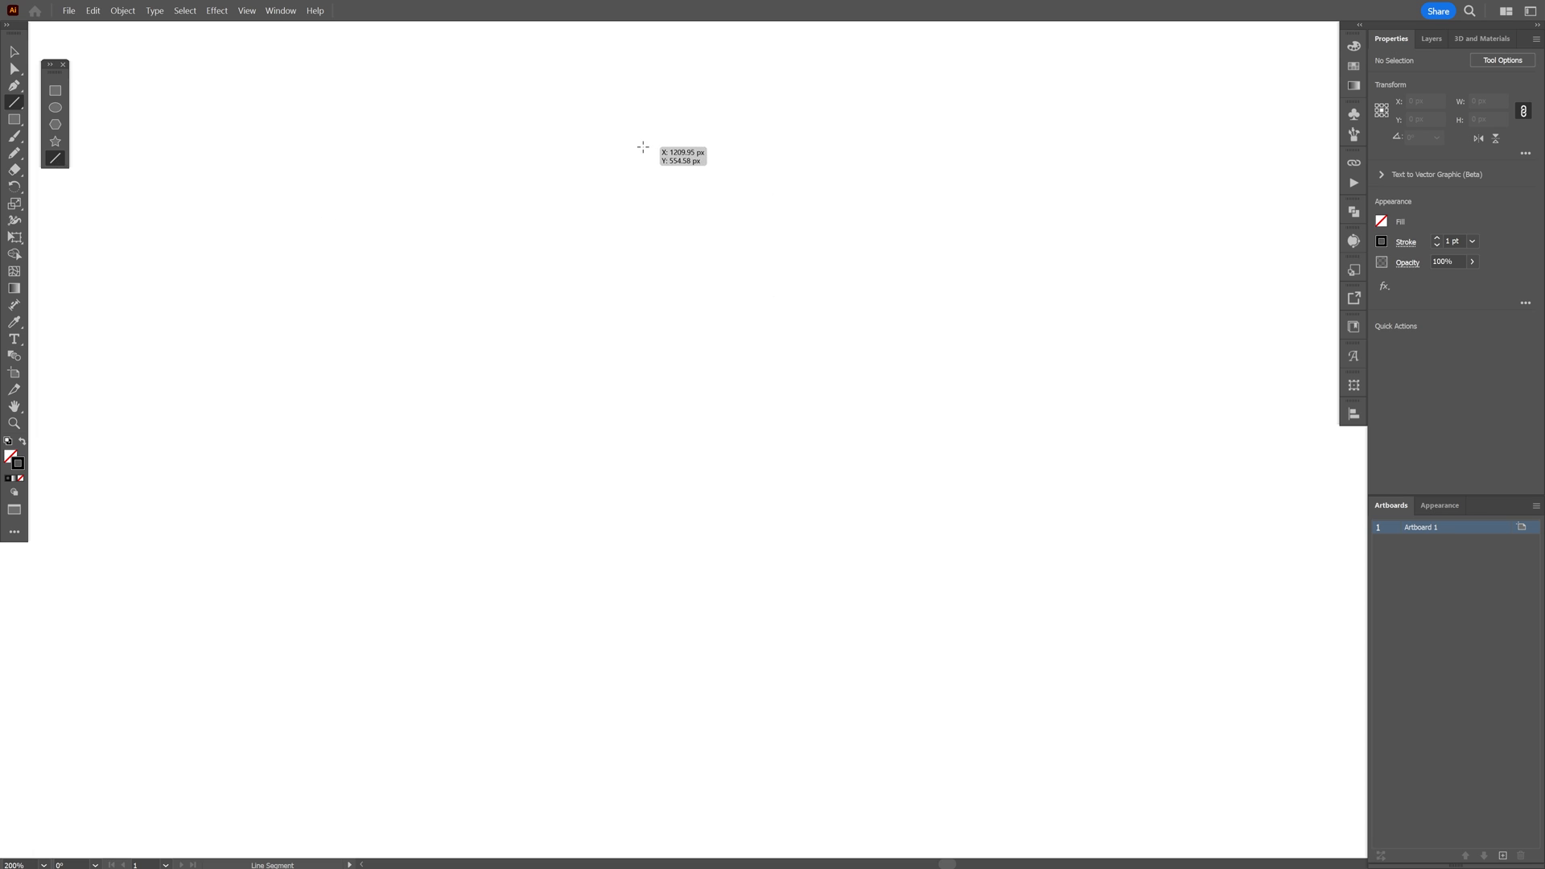
drag(642, 148, 642, 407)
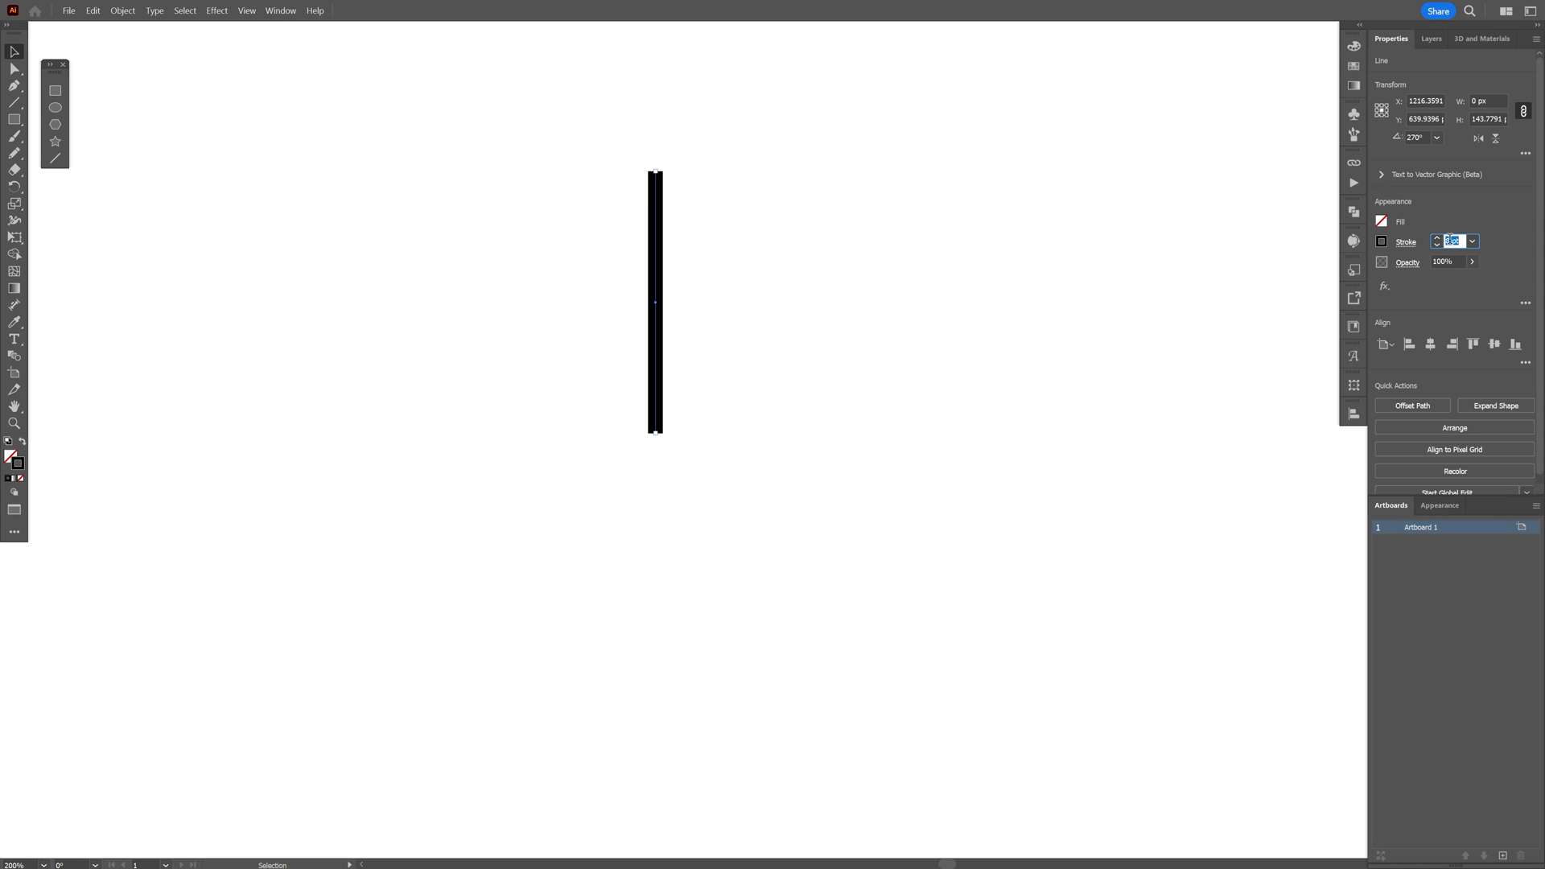
Apply the triangular tapering Width Profile to the line's stroke.
click(1406, 241)
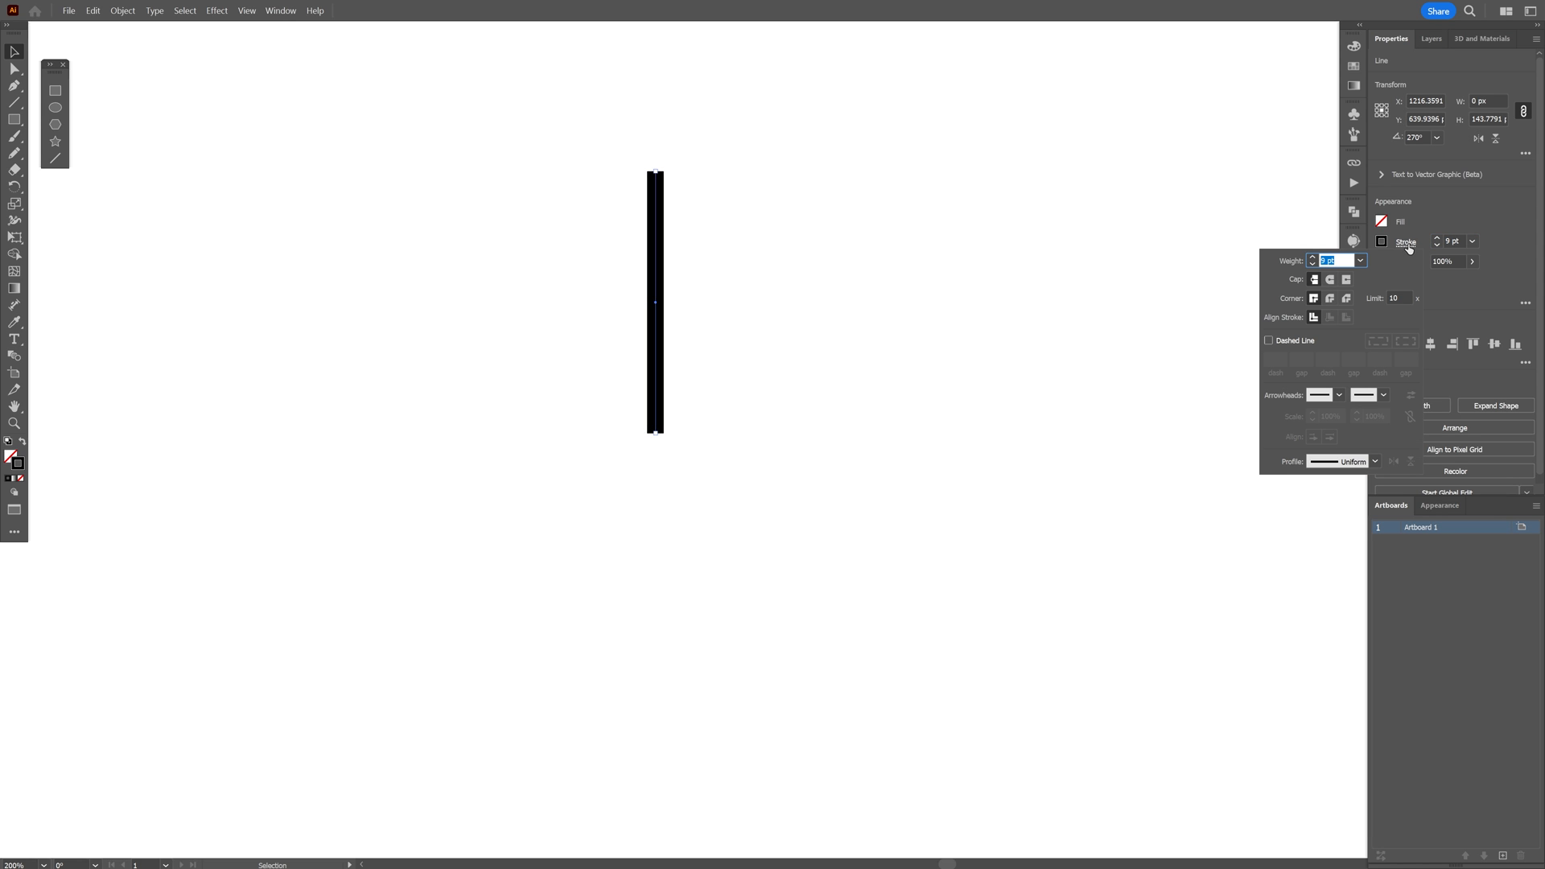
click(1374, 461)
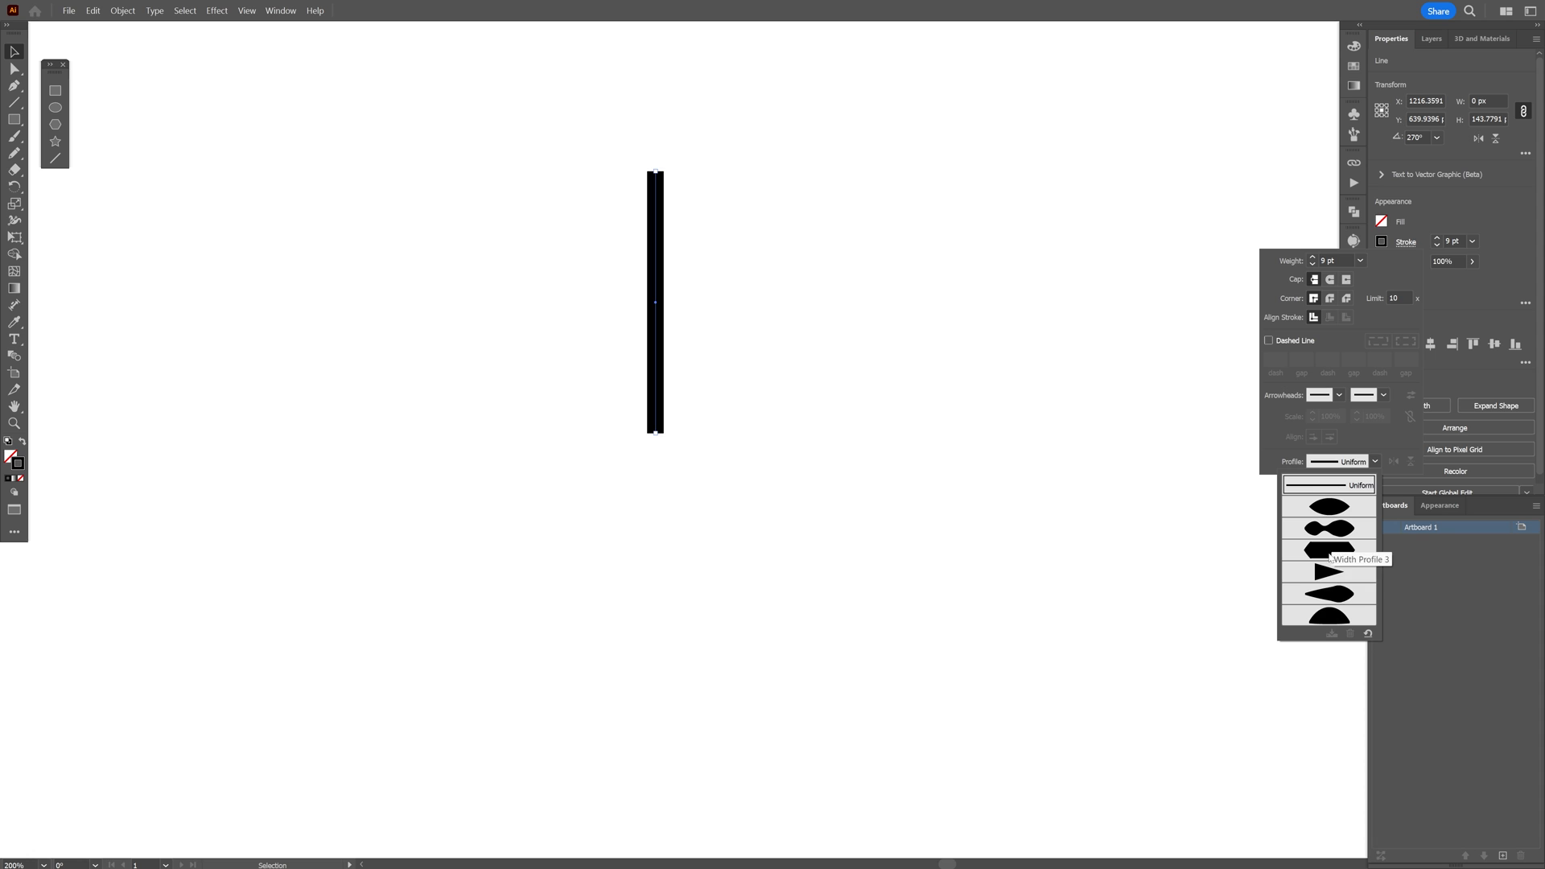
click(1327, 571)
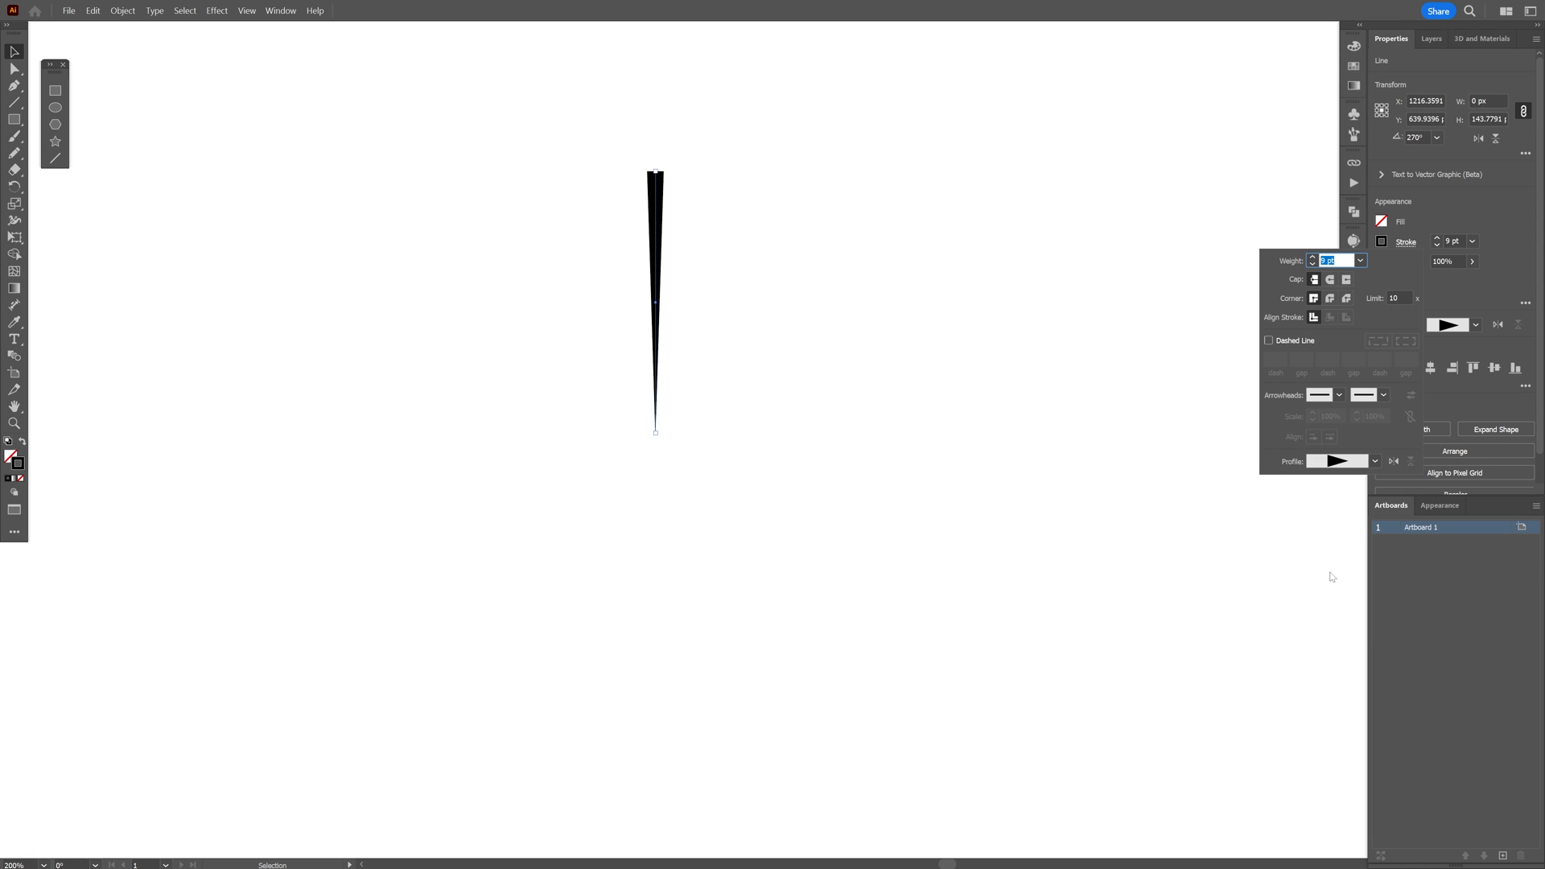
mouse_move(655, 444)
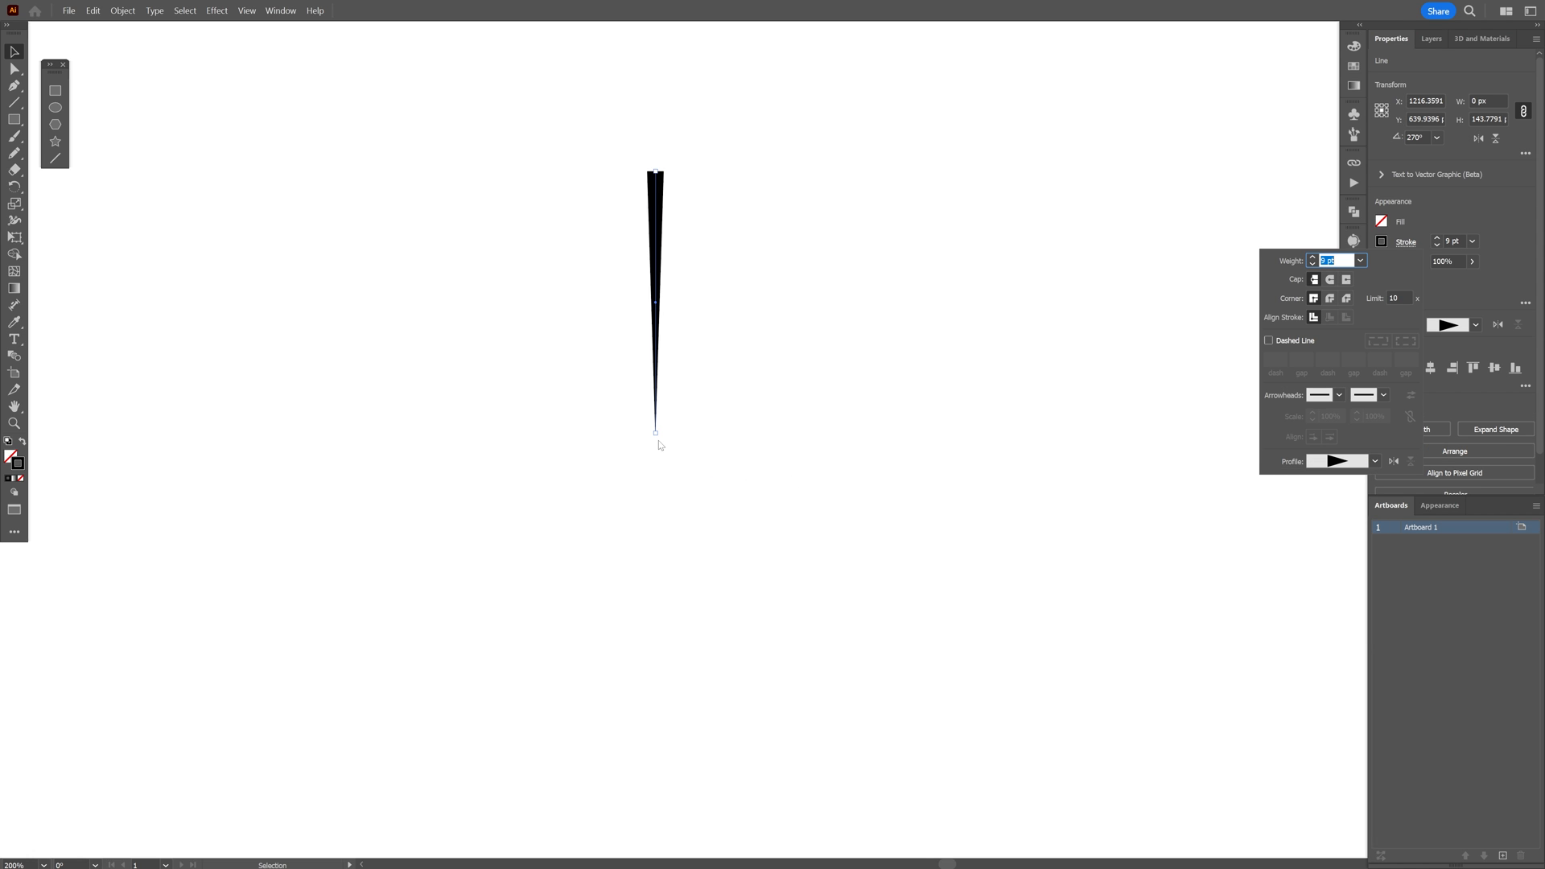
mouse_move(1215, 506)
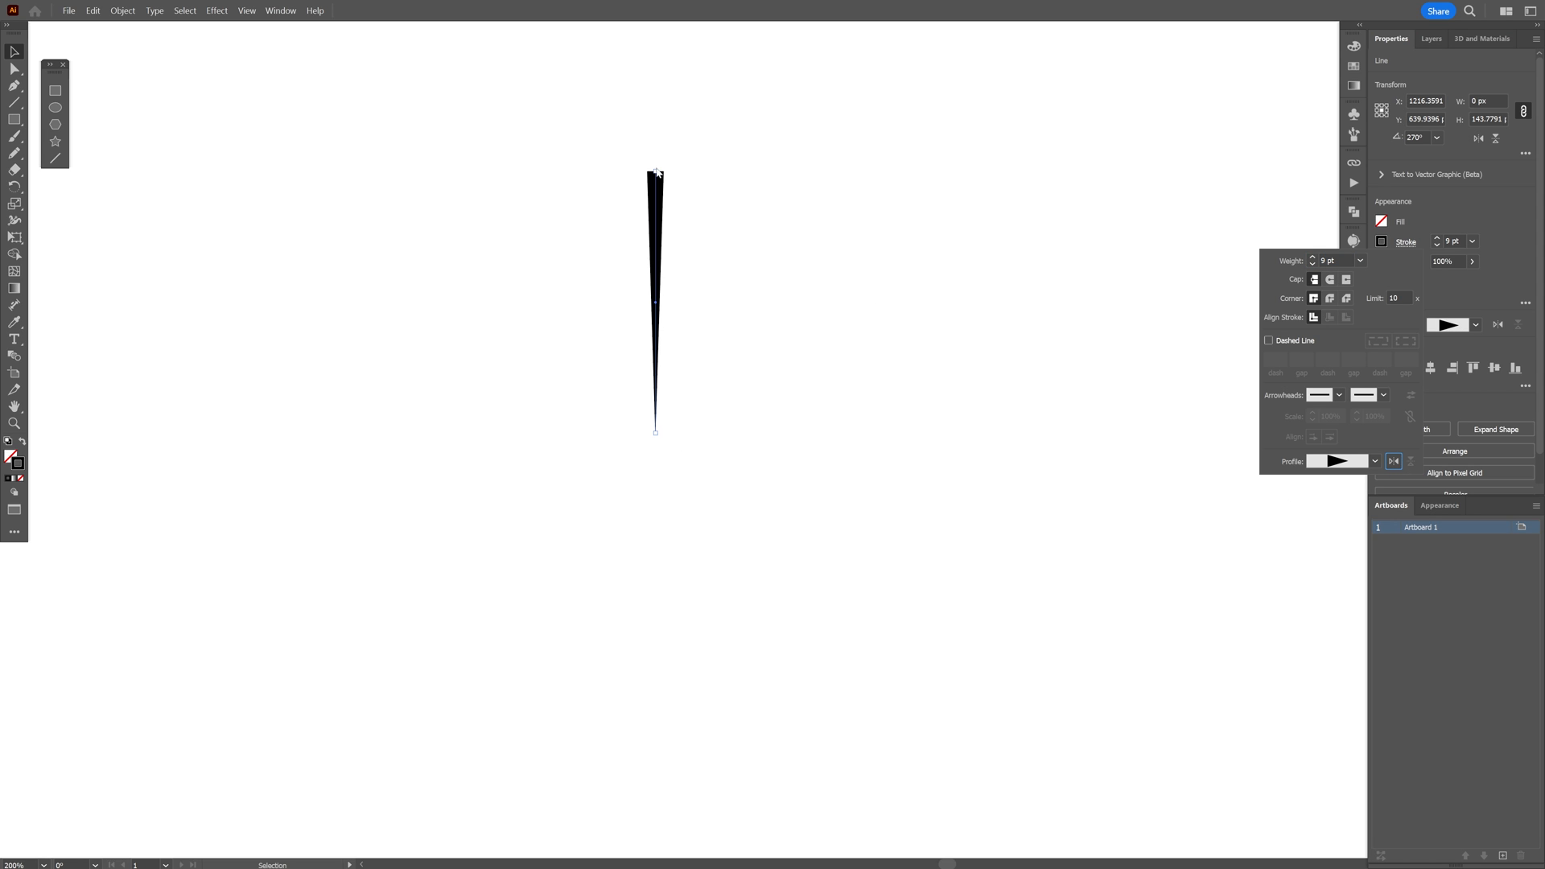
click(215, 10)
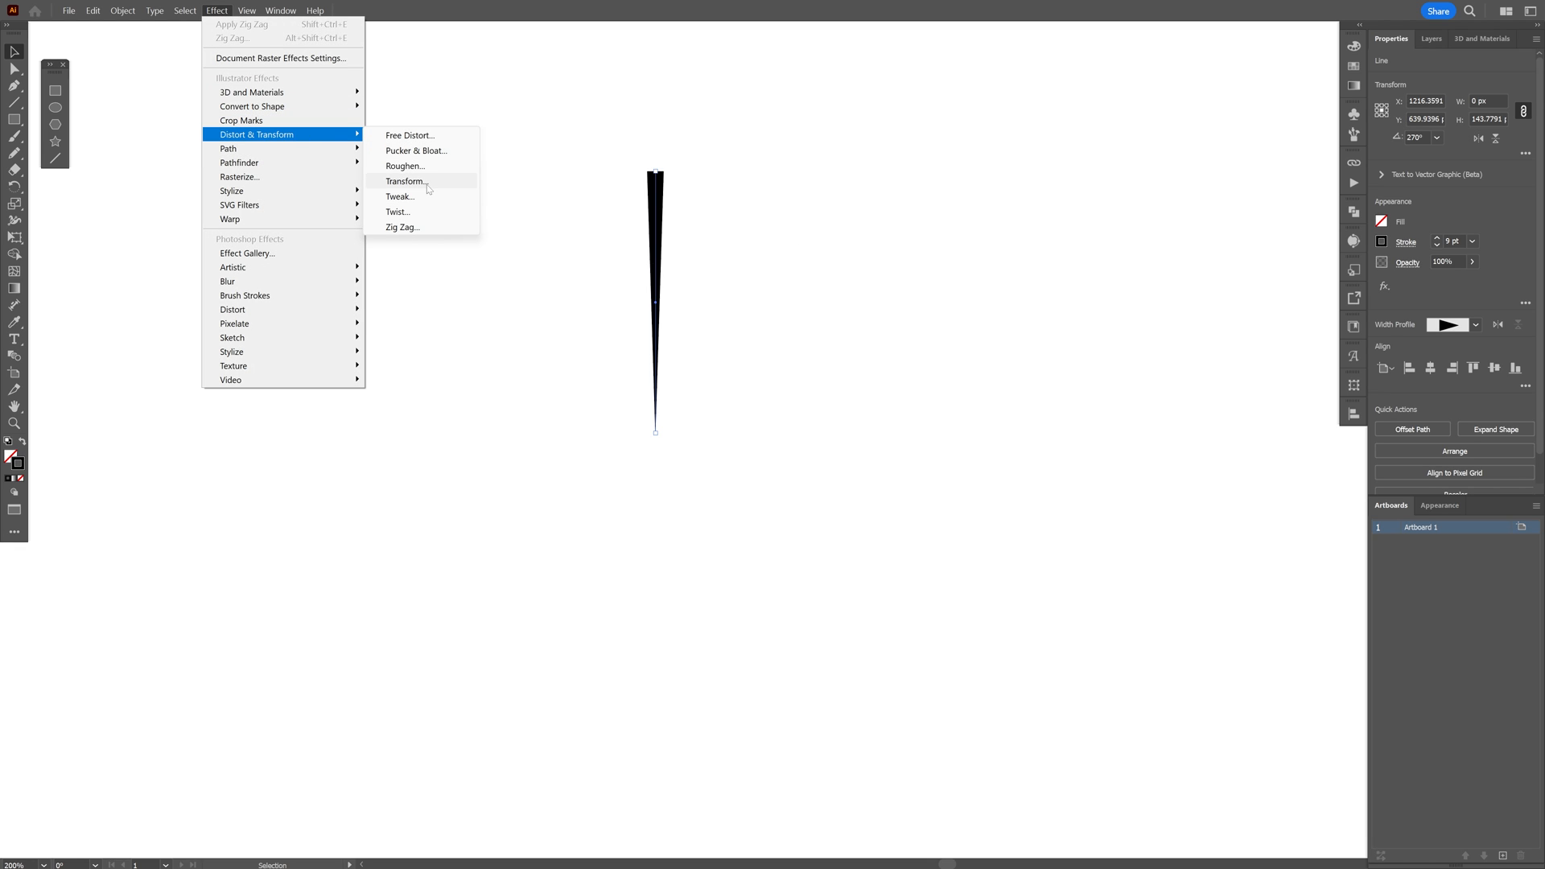
Apply a Transform effect with 105 copies, -5° rotation and 97% scale.
click(406, 181)
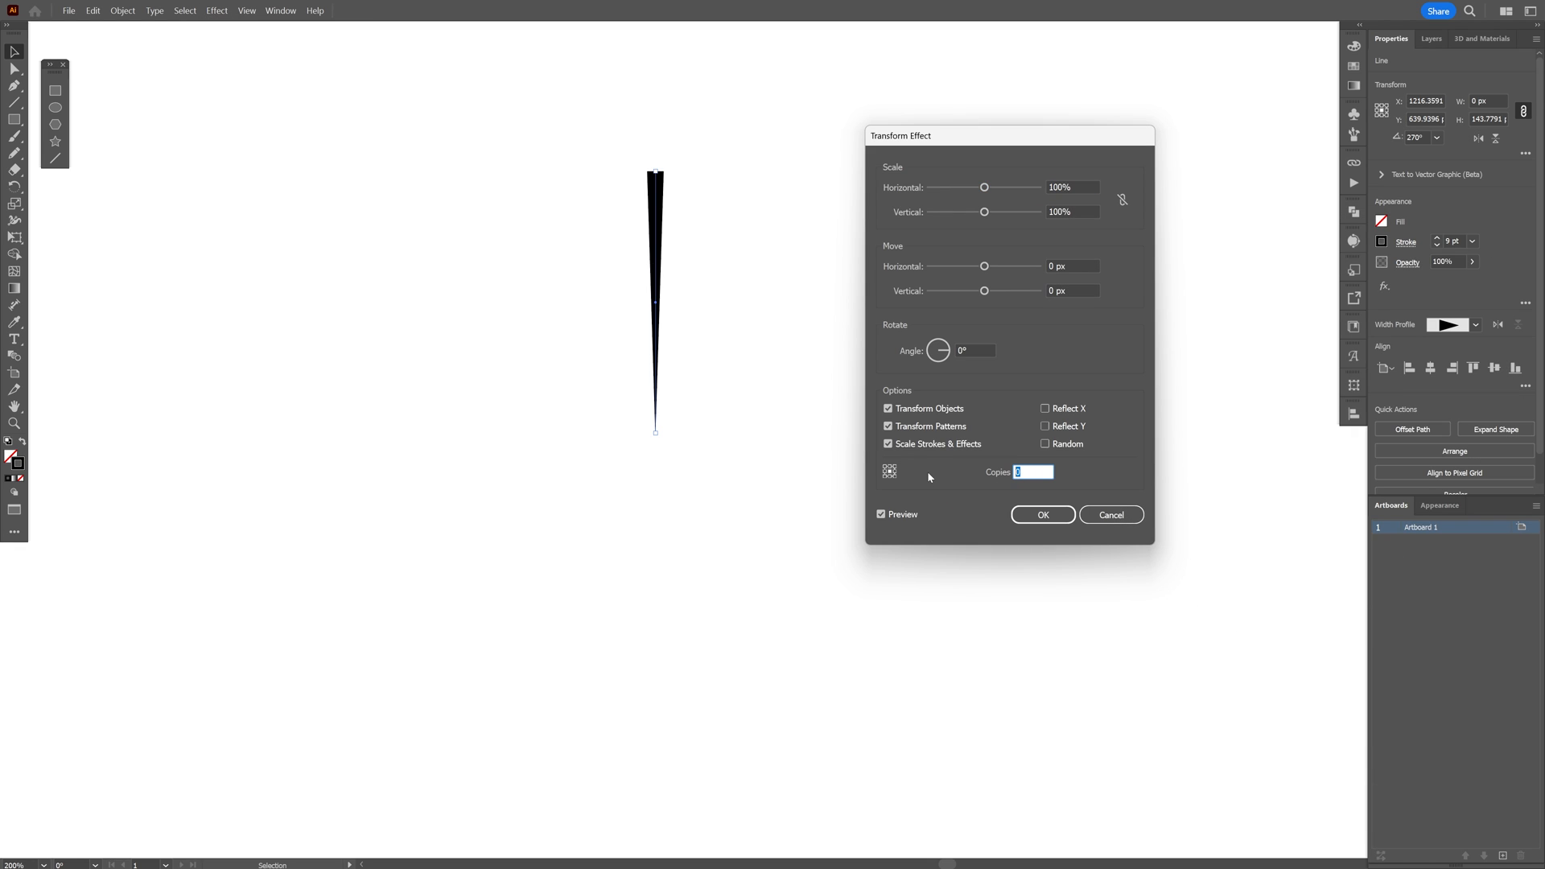
text(105)
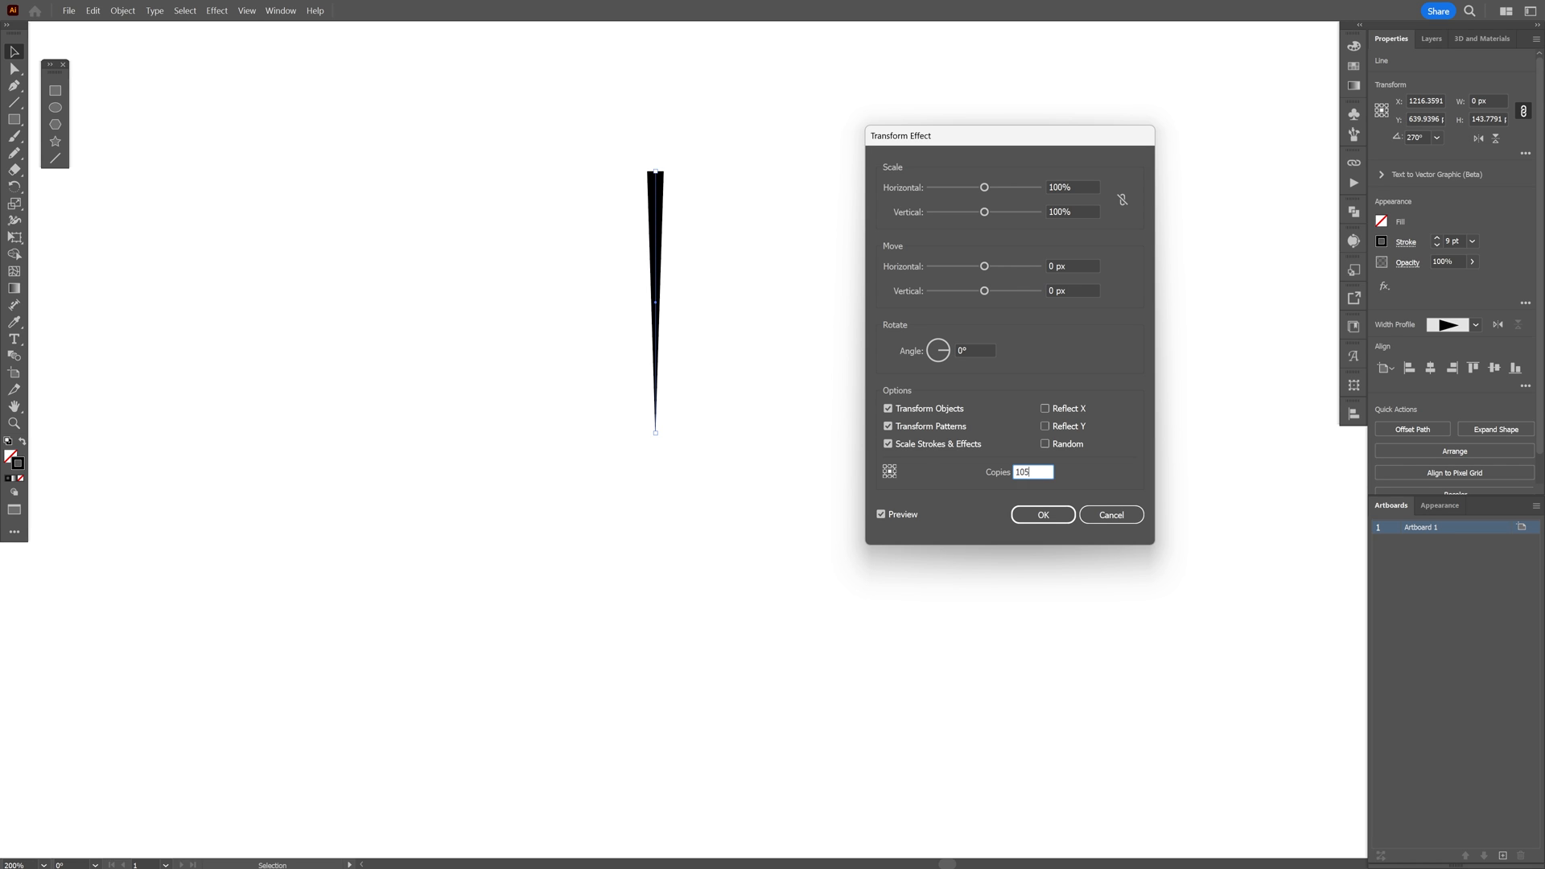
click(977, 350)
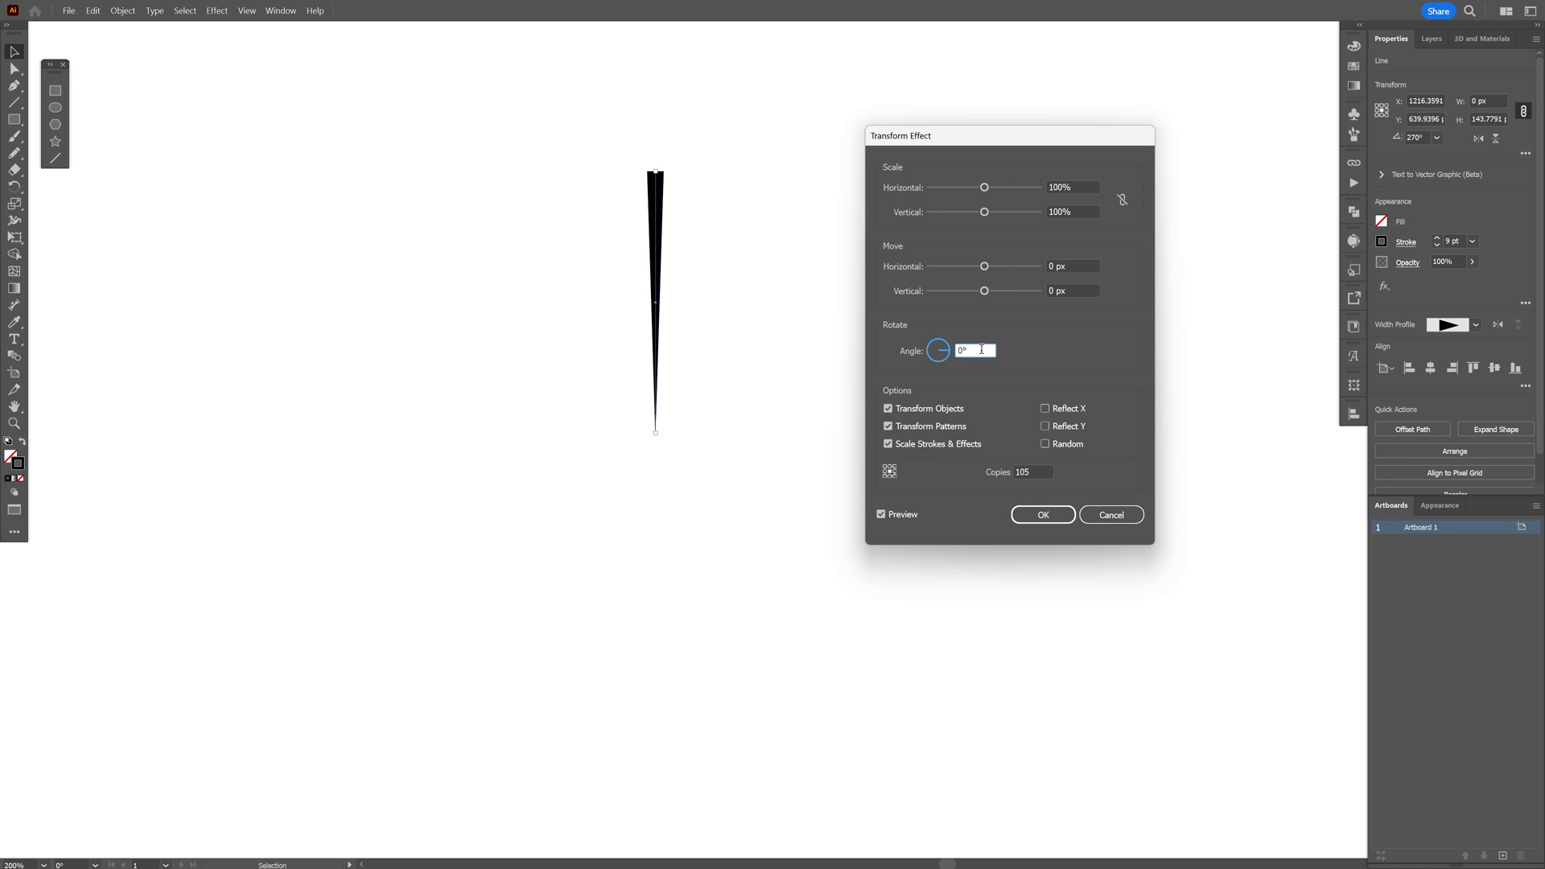
text(-53)
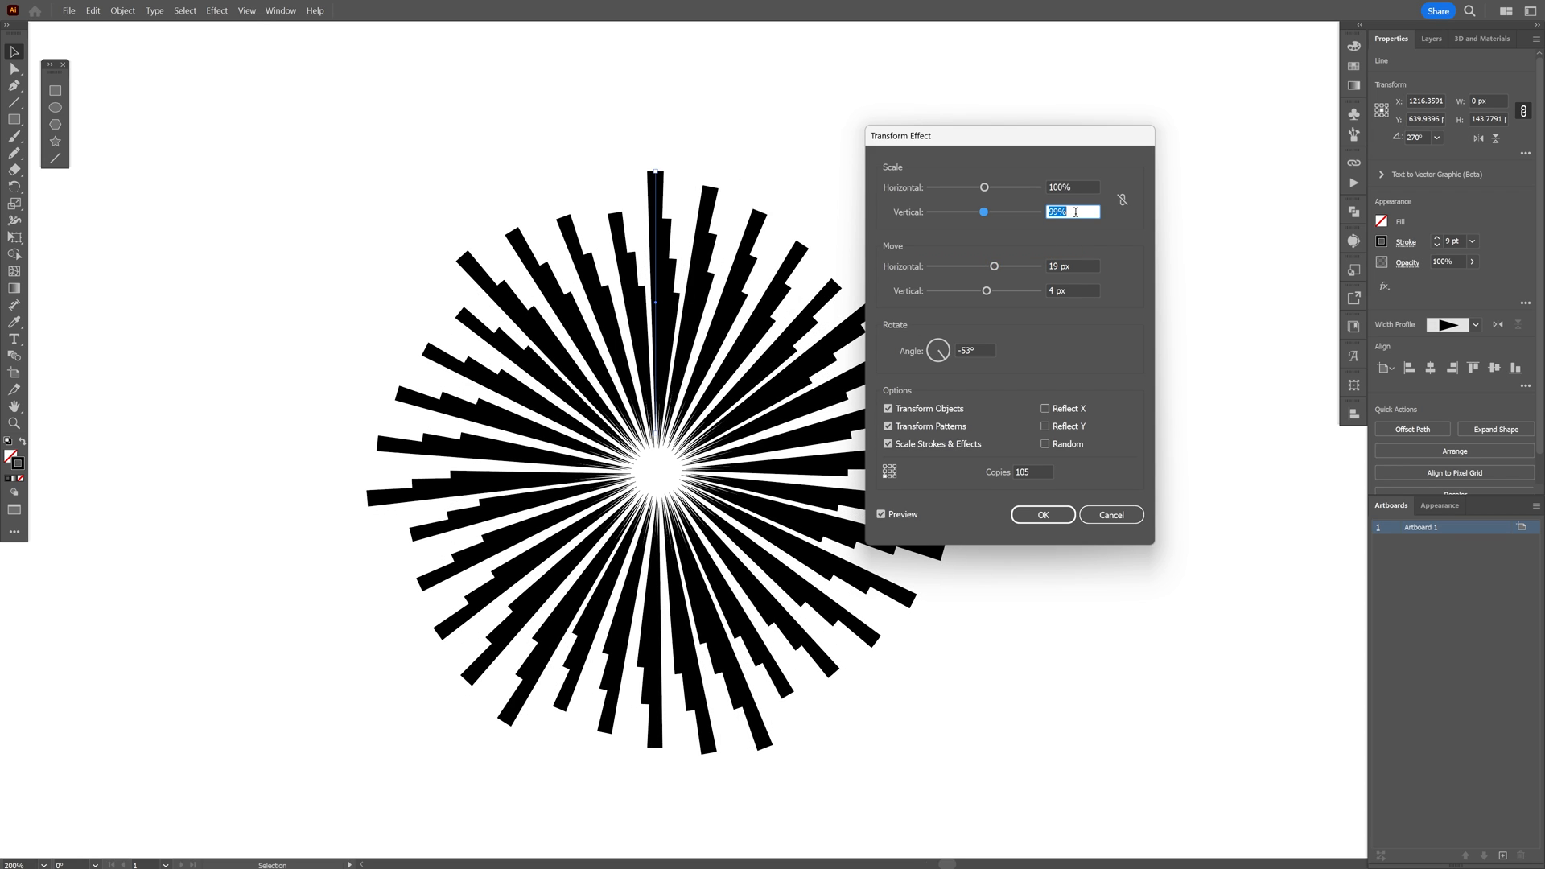
click(1072, 187)
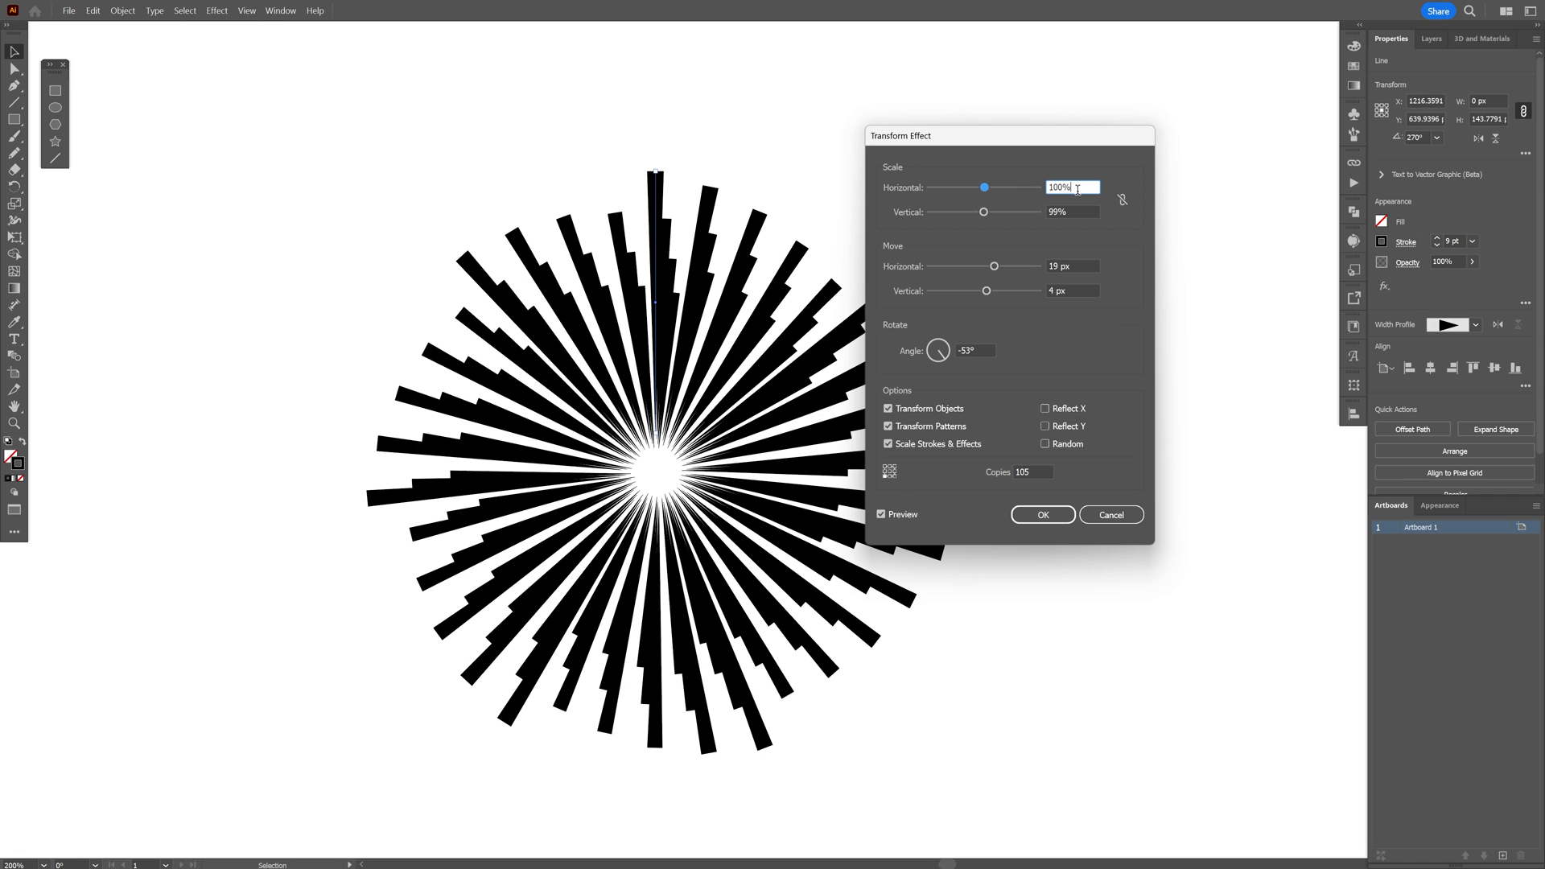
text(97%)
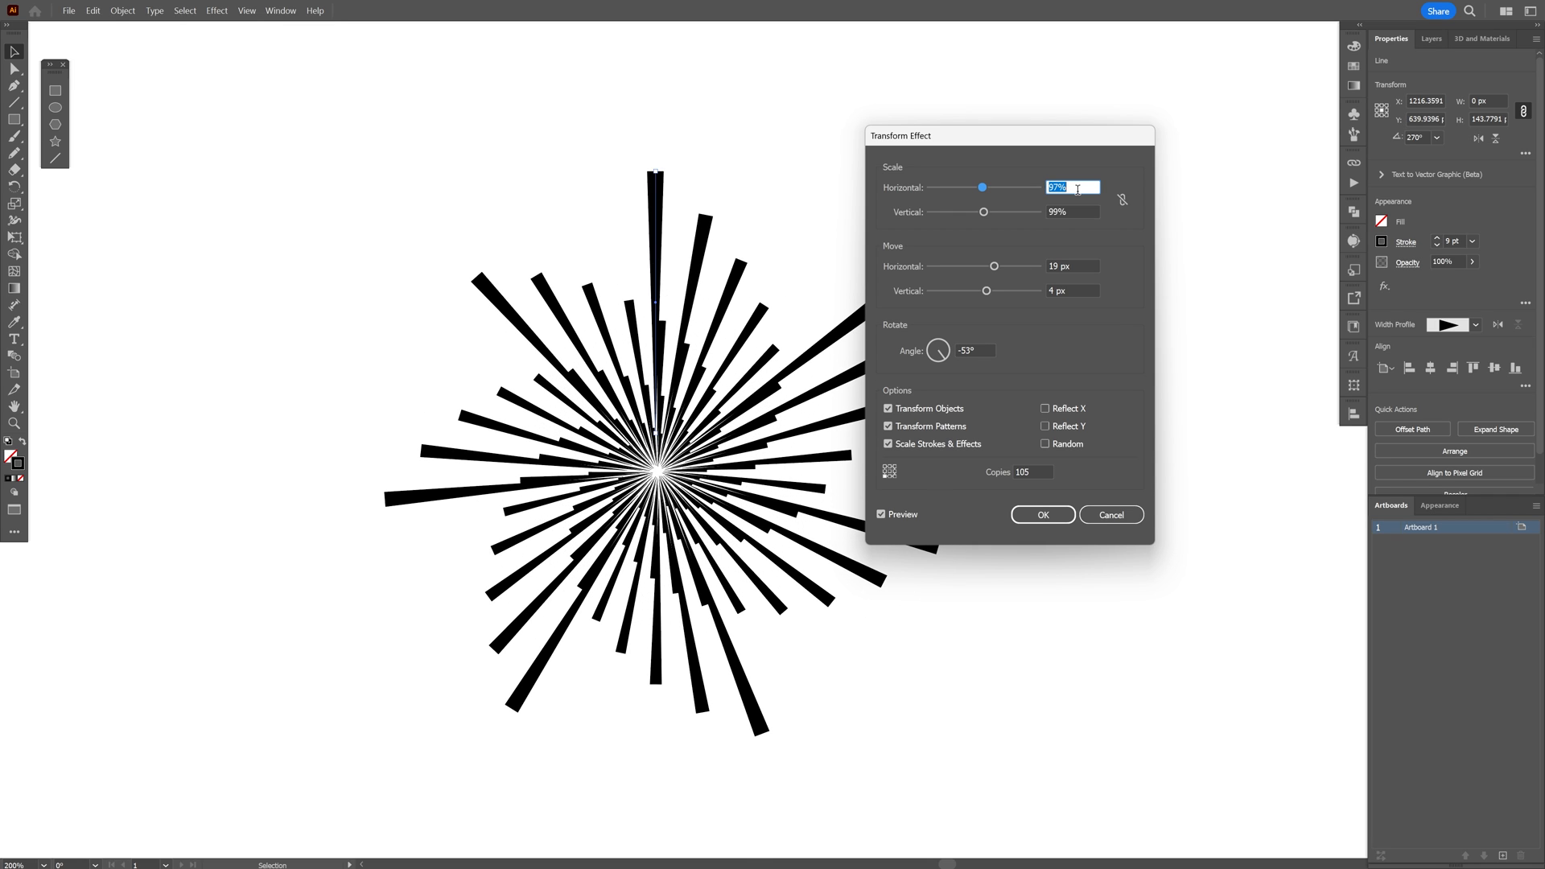
click(1042, 514)
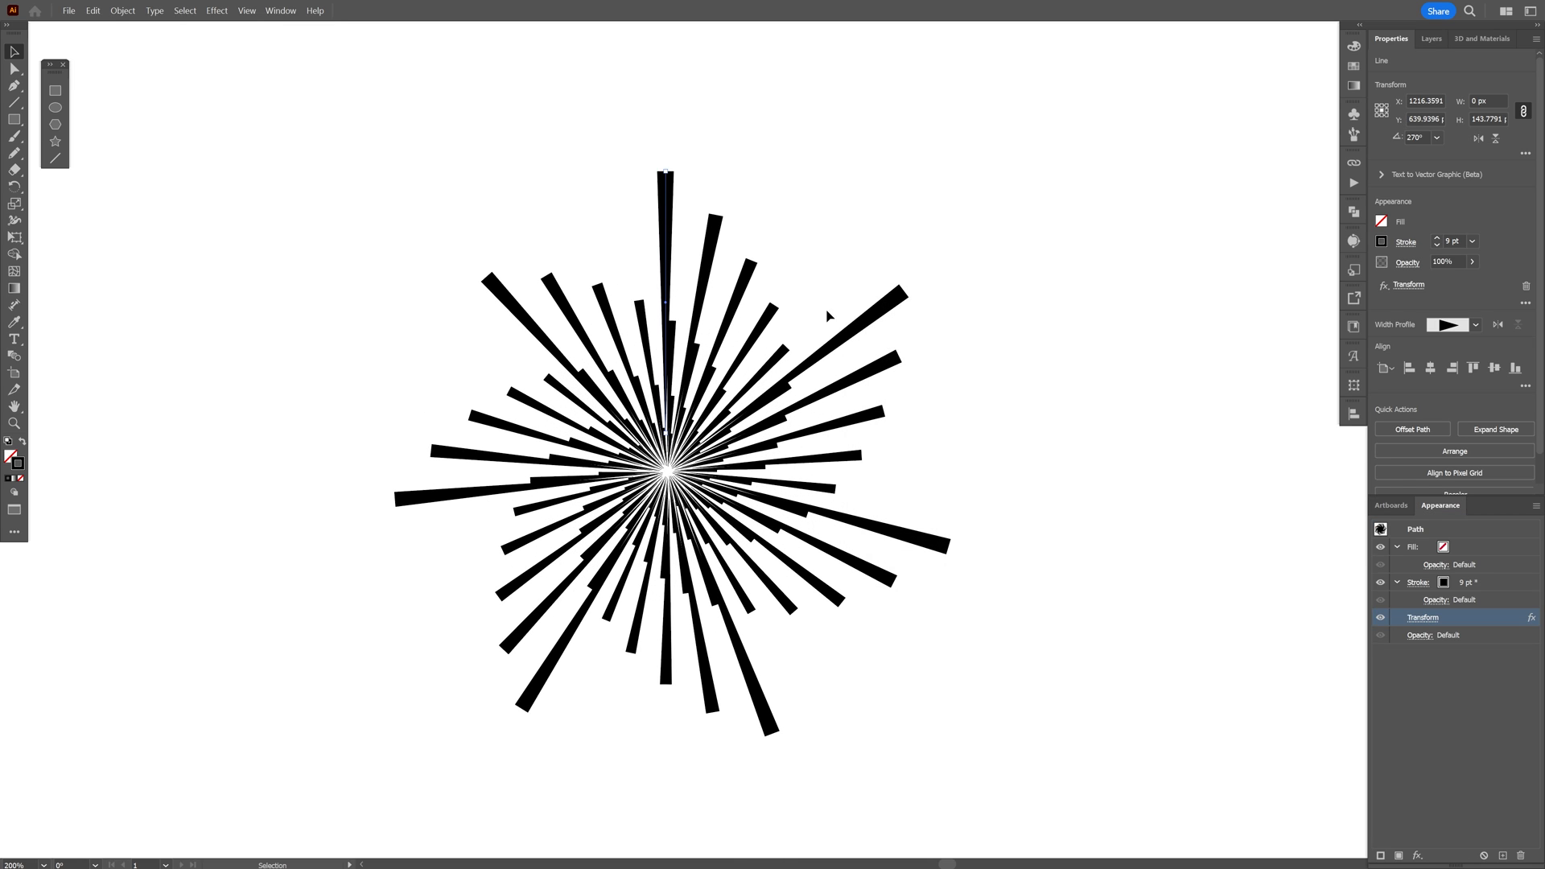
Apply a Smooth Zig Zag effect to curve the starburst's rays.
click(217, 10)
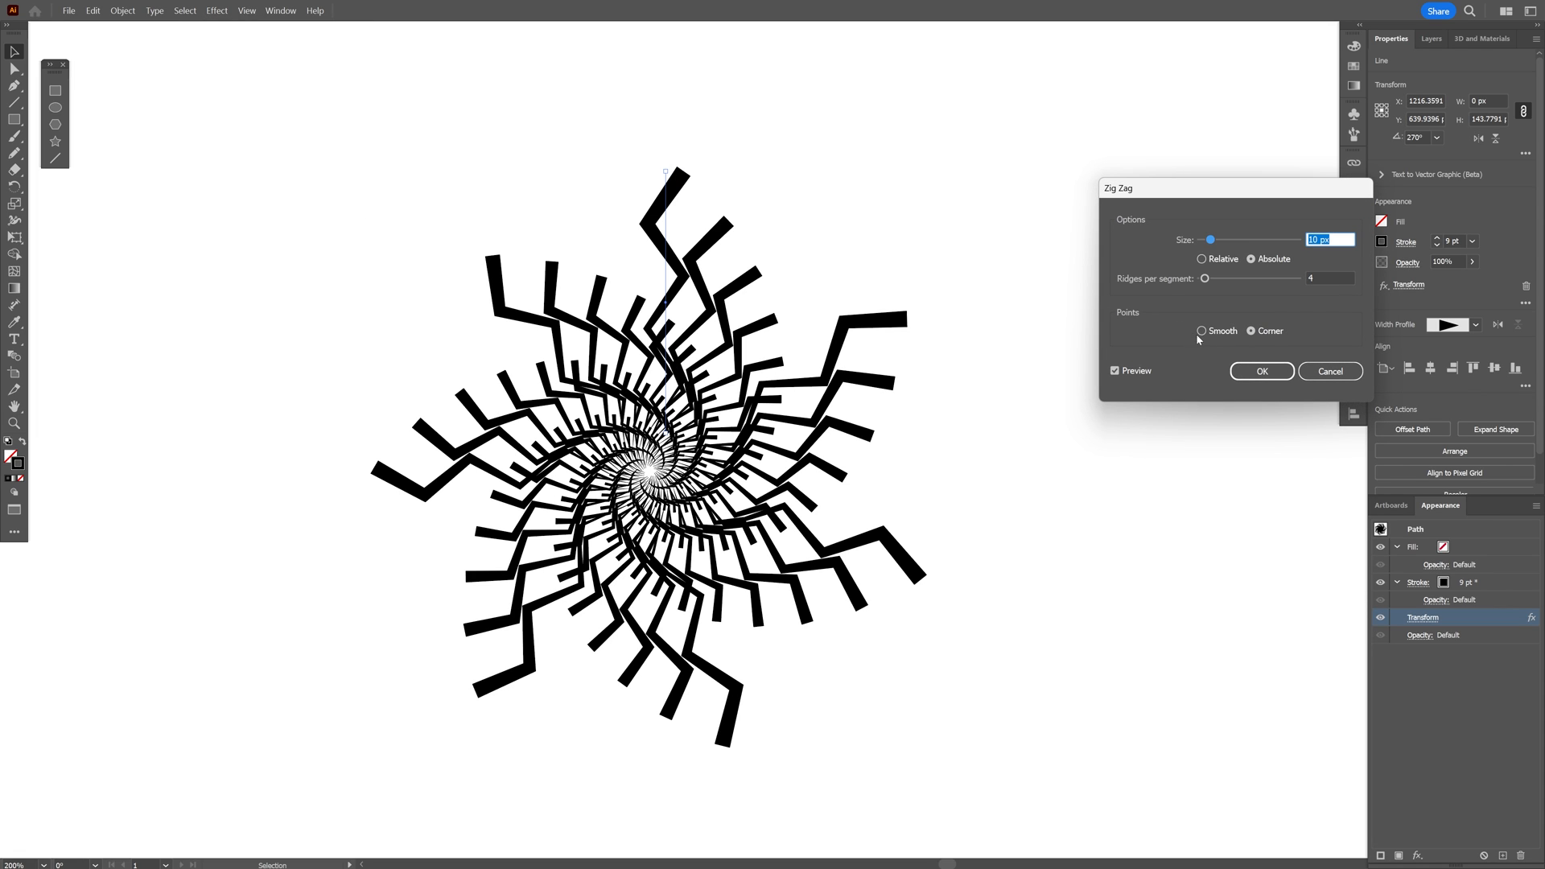
click(1201, 330)
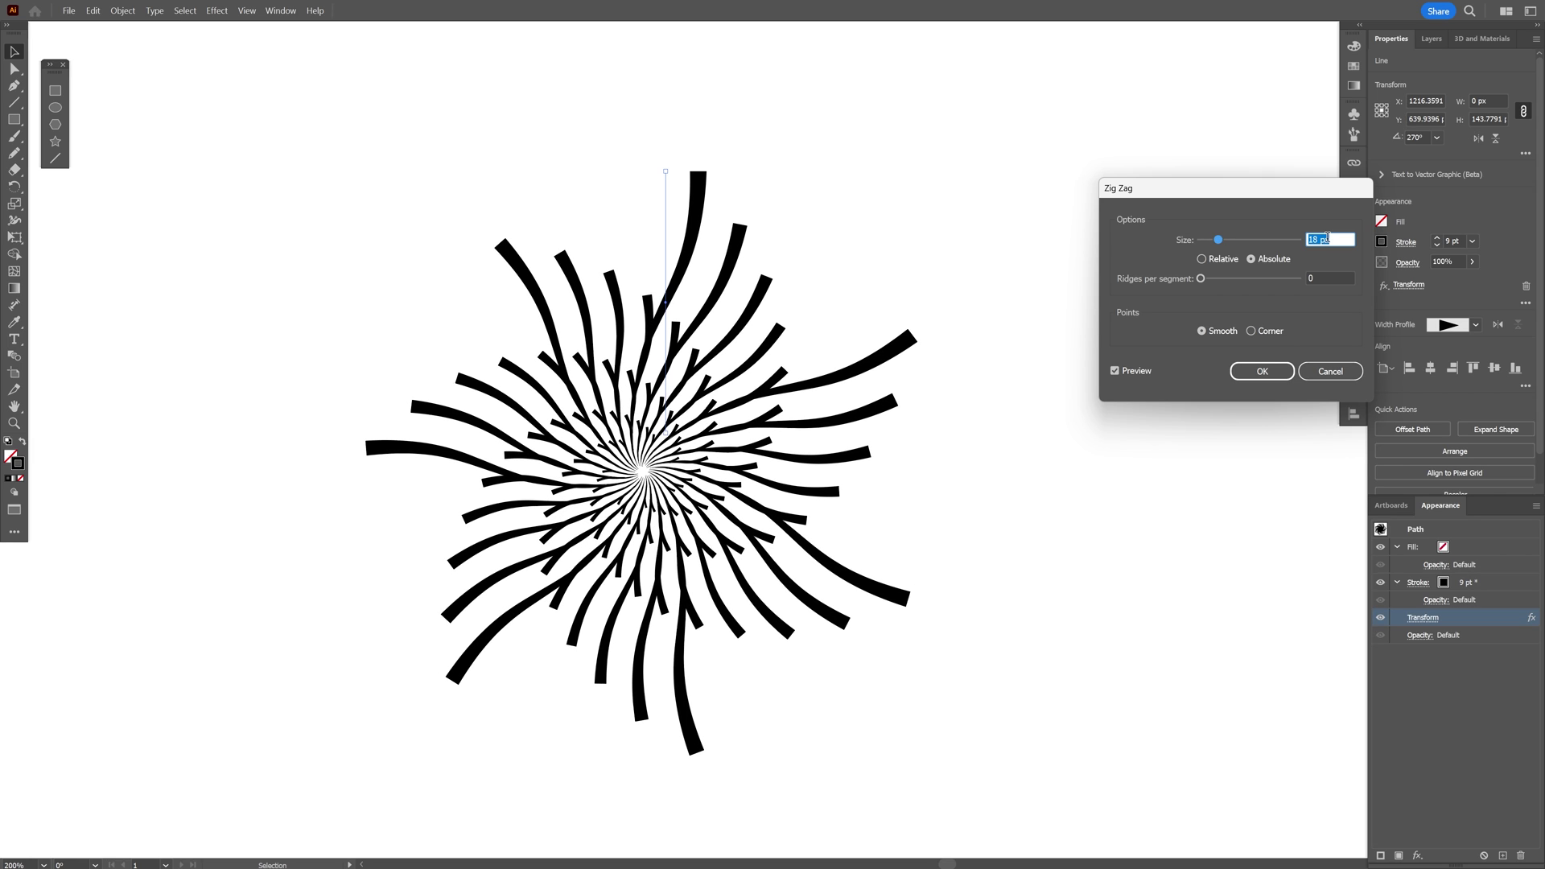
click(1262, 371)
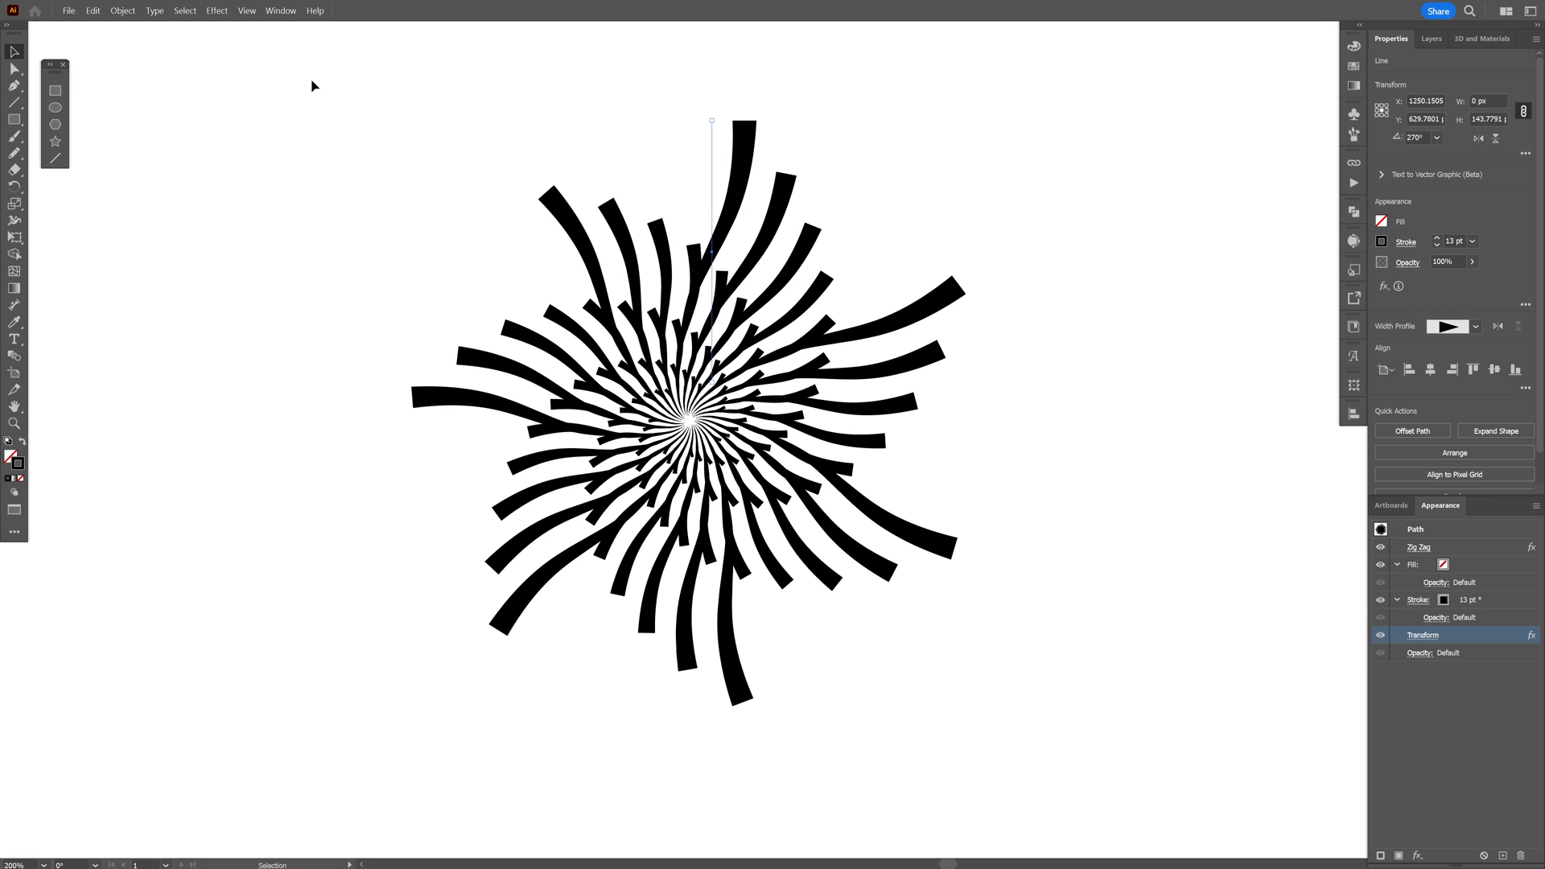
Preview an Arc warp, adjusting bend and horizontal distortion to sweep spokes into arms.
click(215, 10)
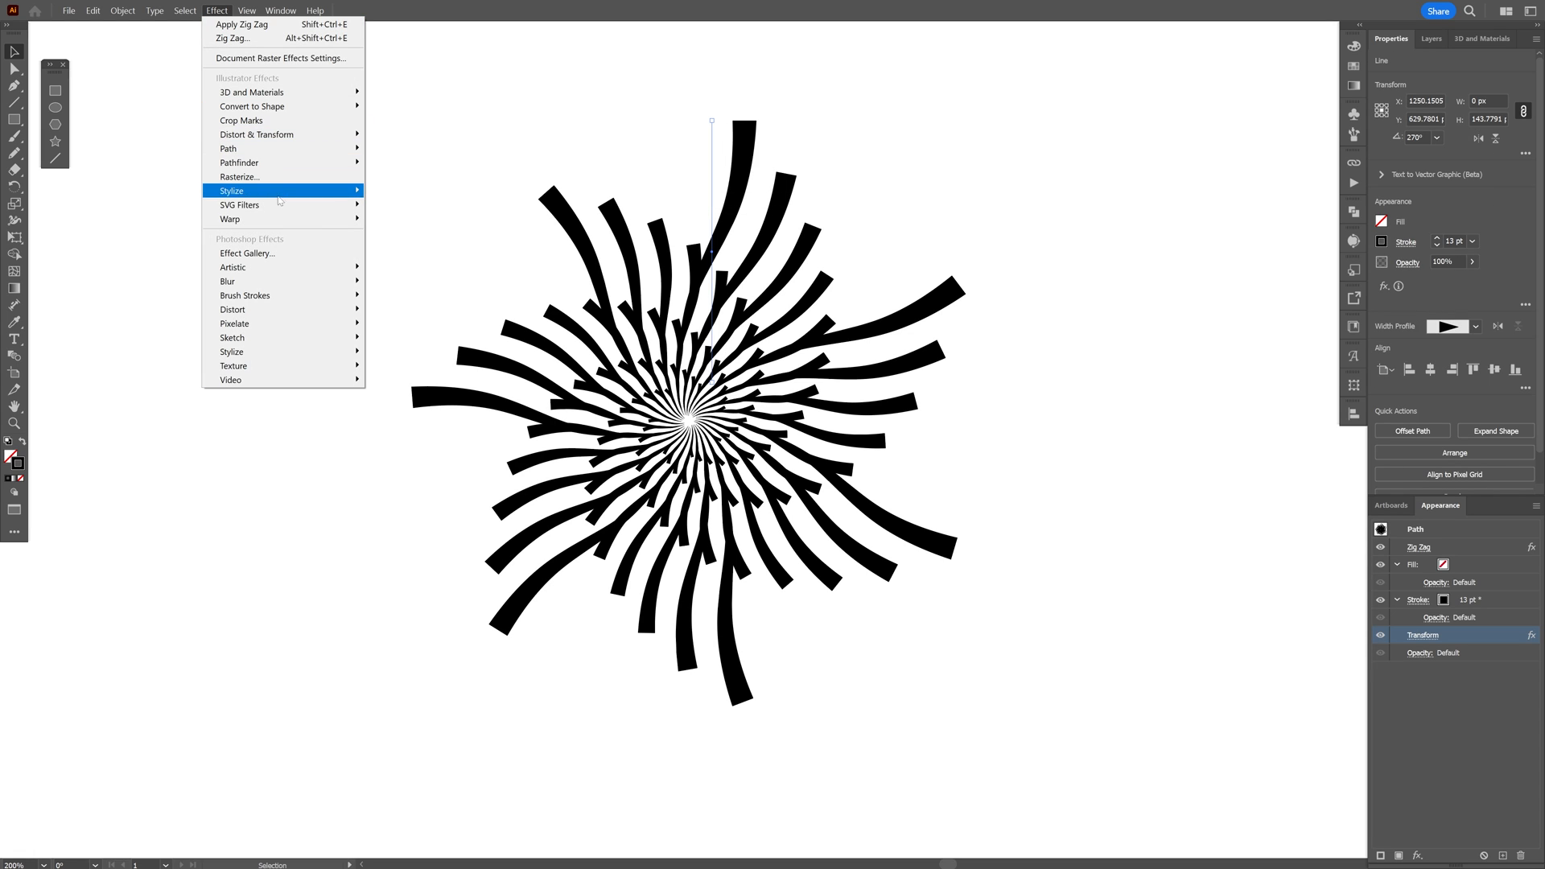
click(231, 219)
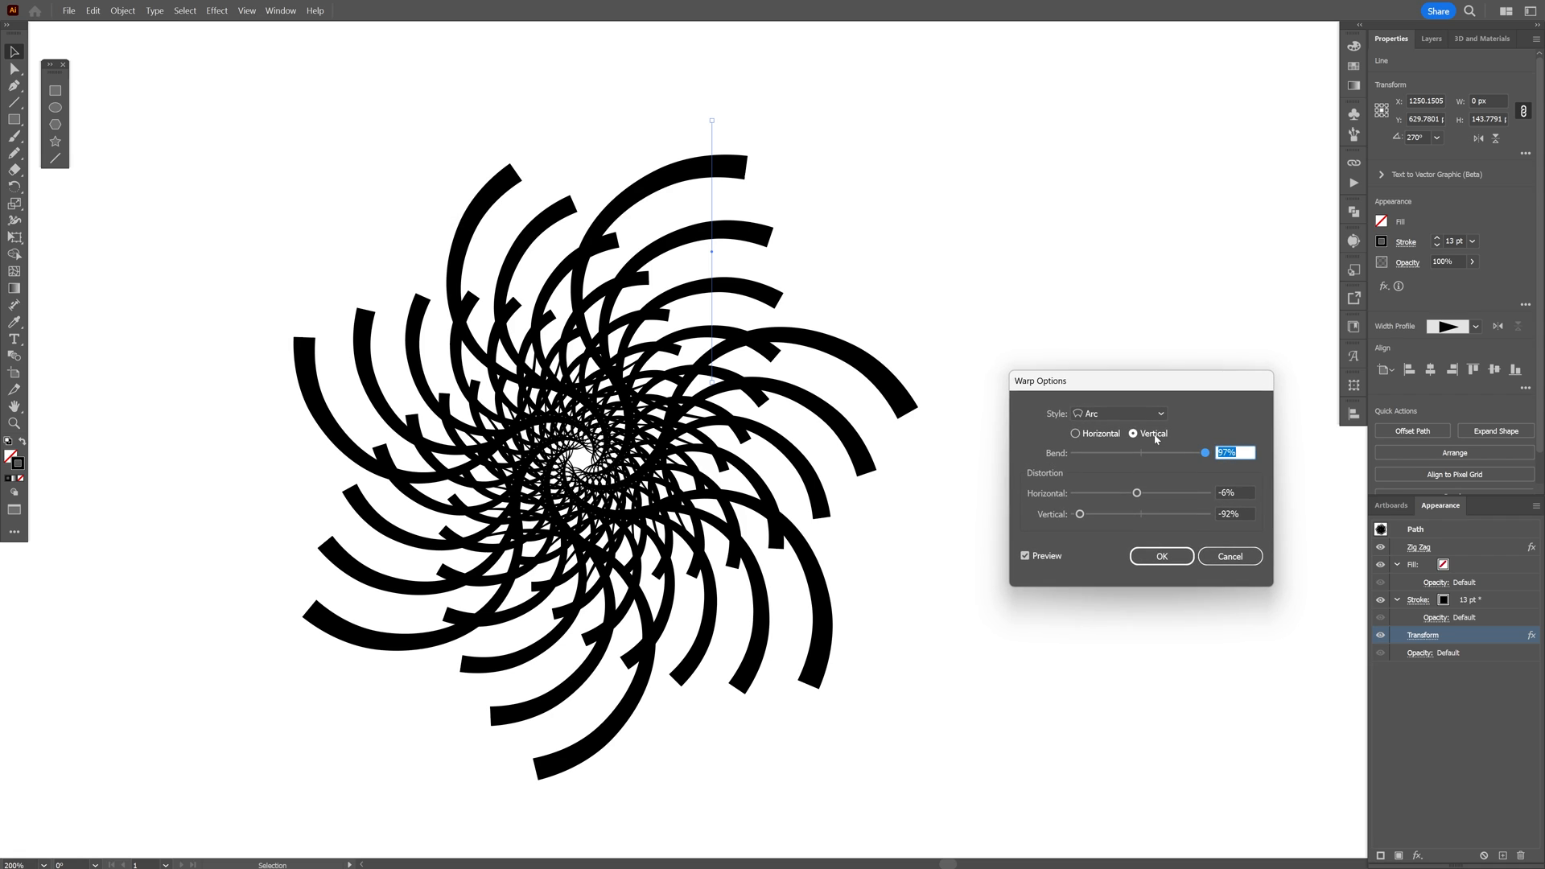
drag(1204, 452, 1159, 452)
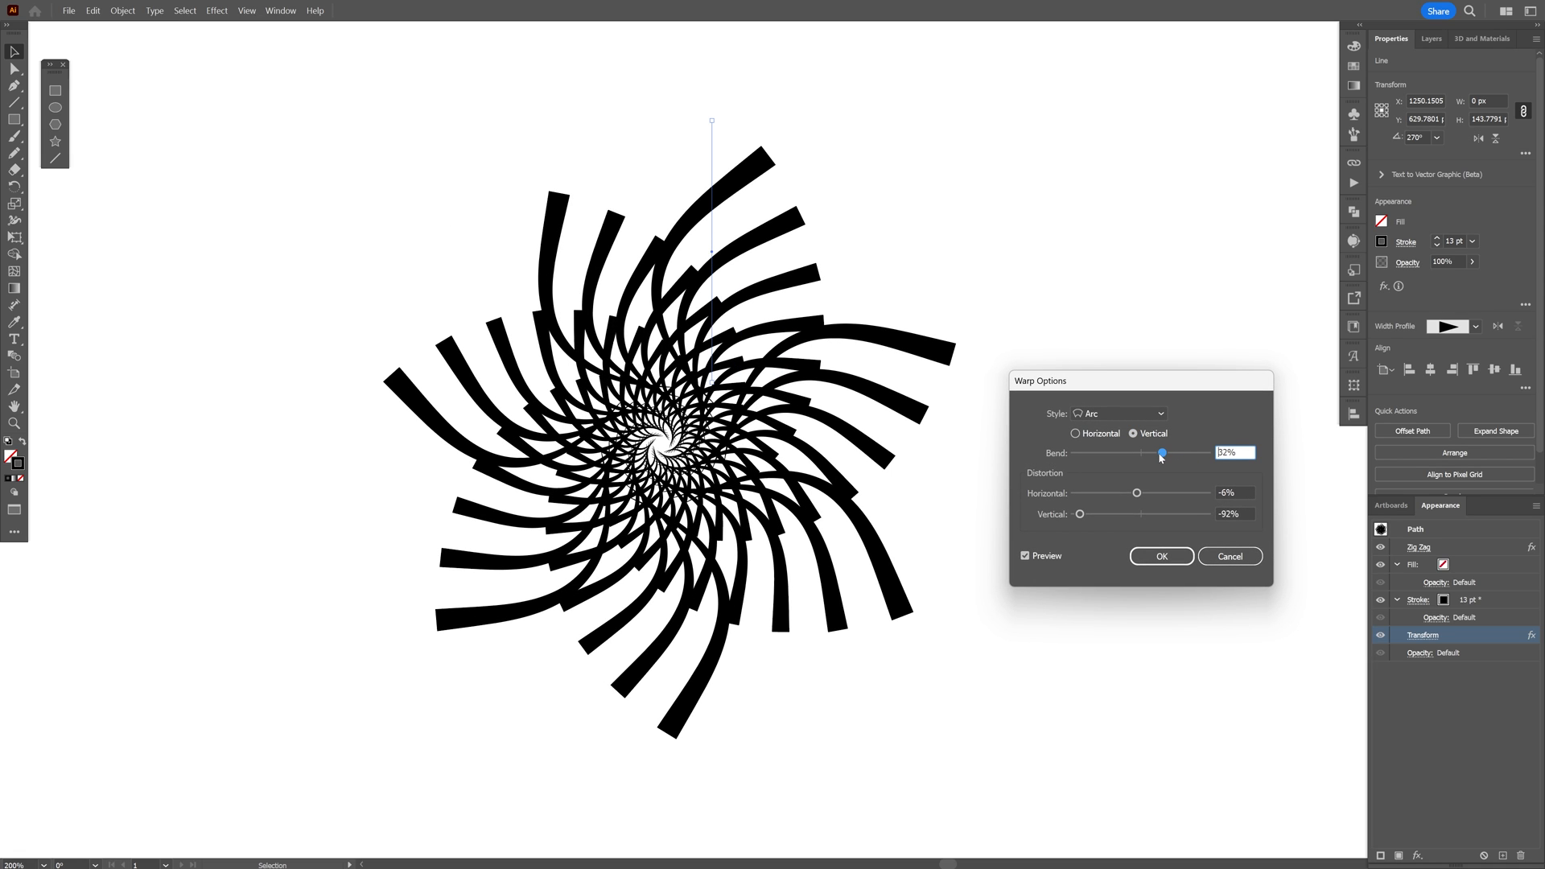
drag(1136, 493, 1109, 493)
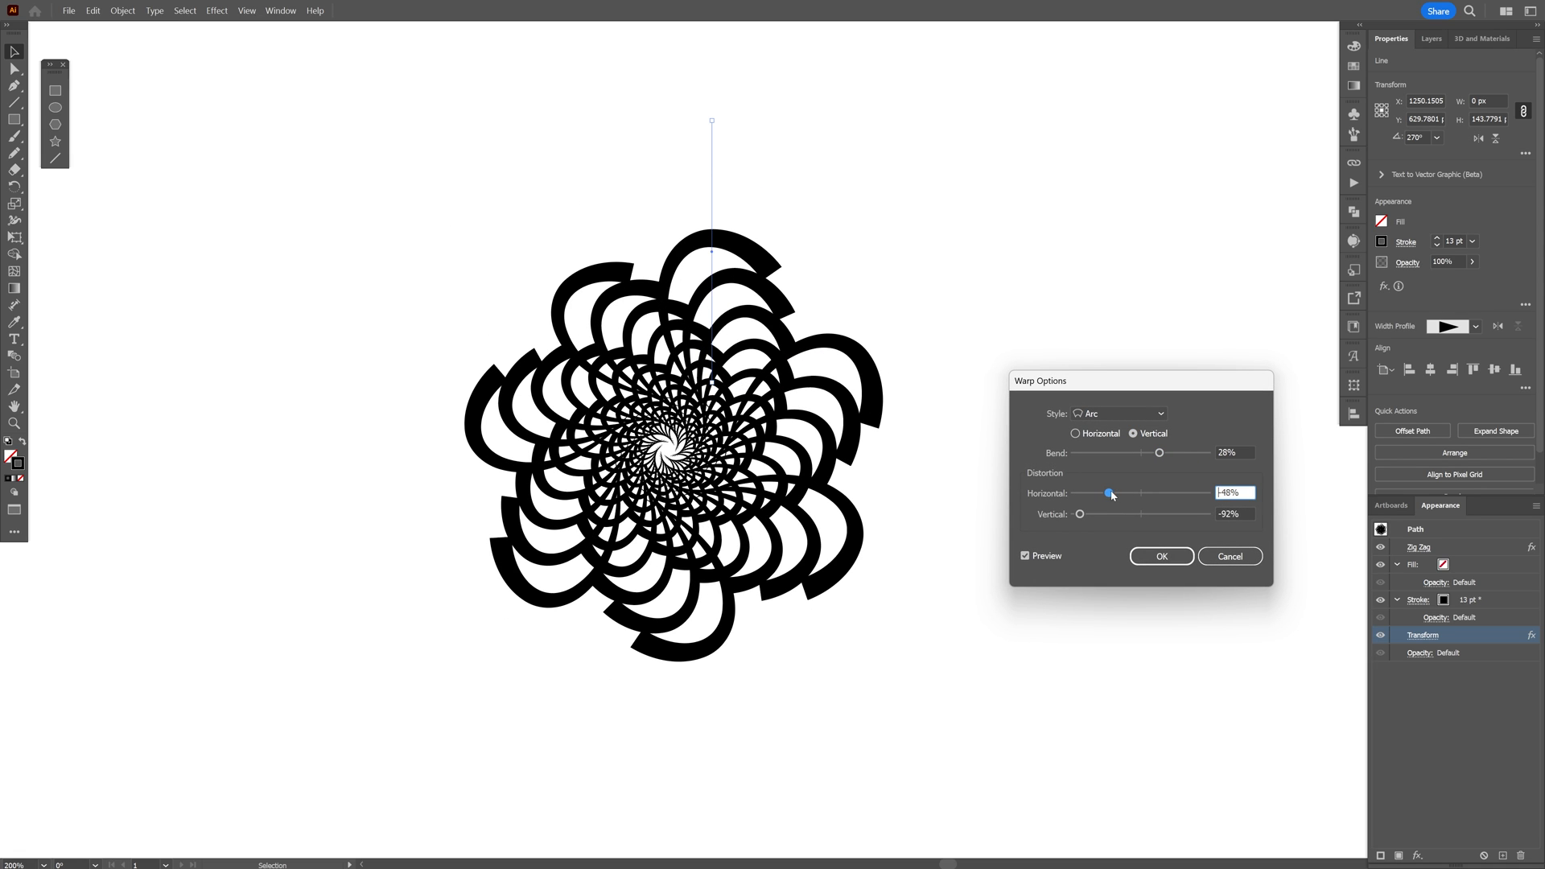
drag(1158, 452, 1089, 452)
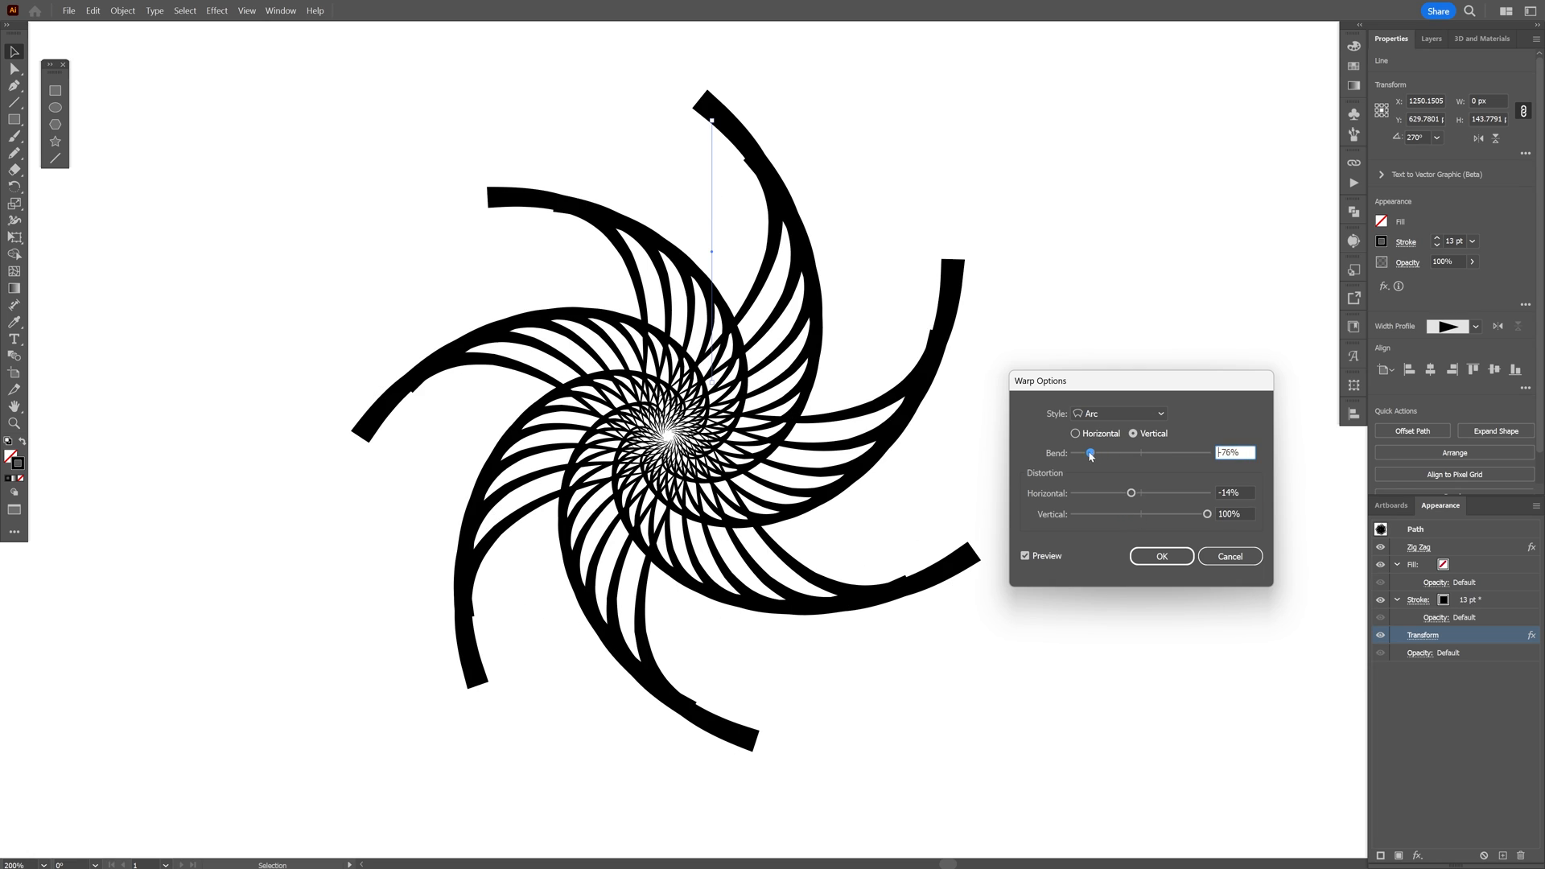